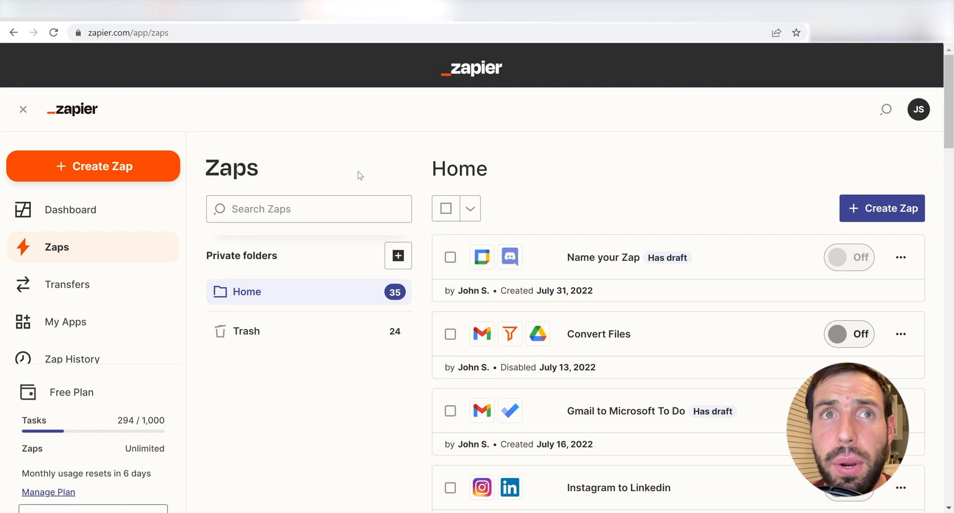
mouse_move(252, 171)
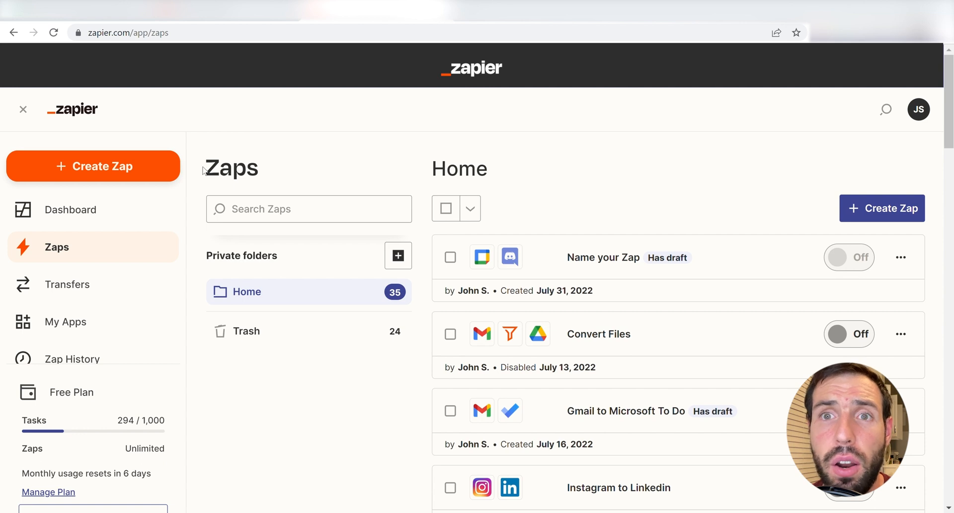
mouse_move(118, 166)
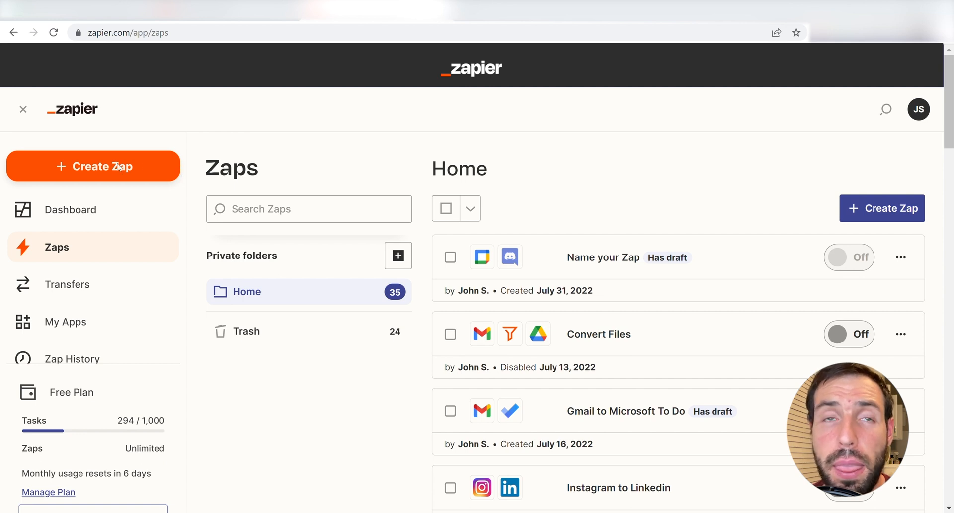
mouse_move(93, 166)
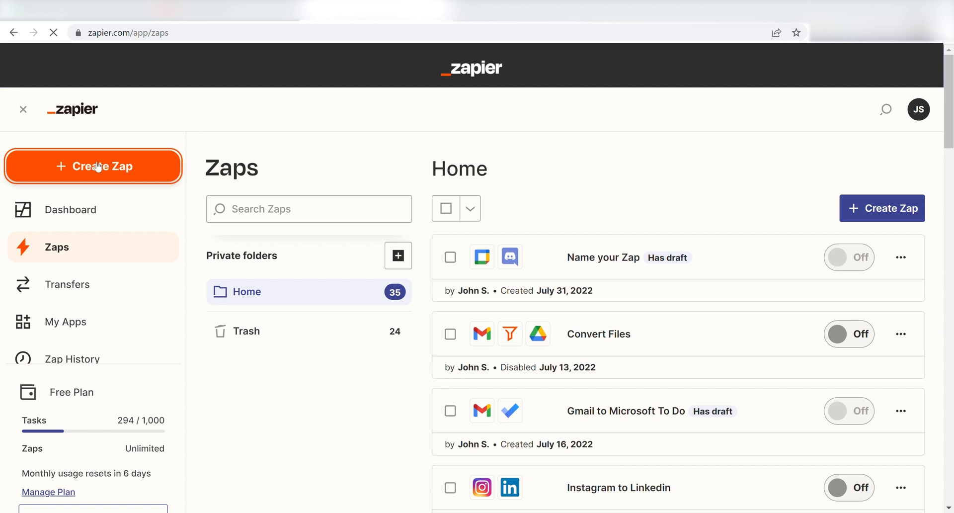
Start a new zap triggered by Google Calendar's Event Start event.
left_click(94, 166)
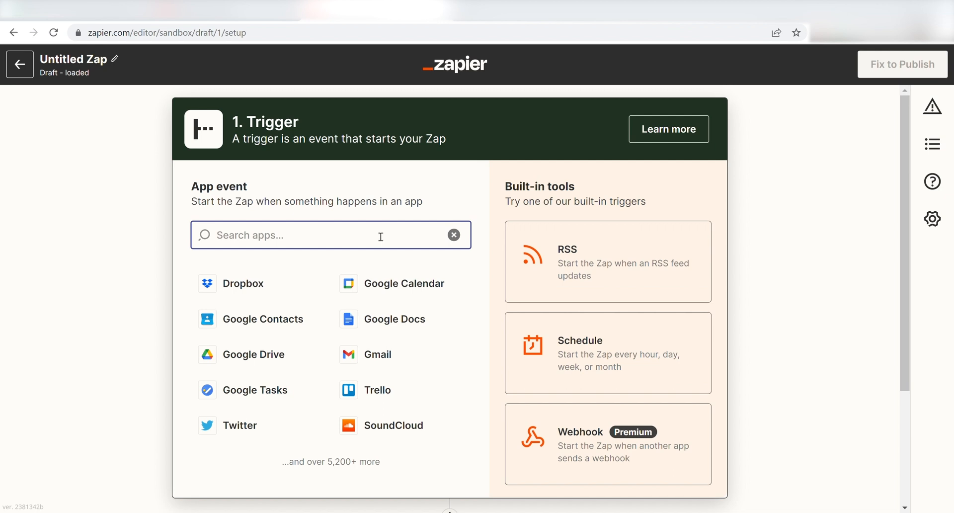
type("google cal")
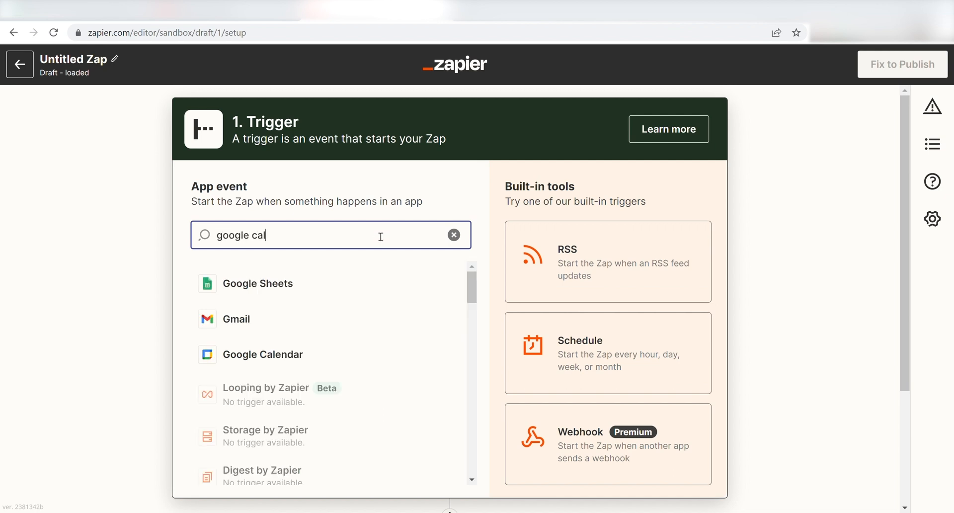
type("endar")
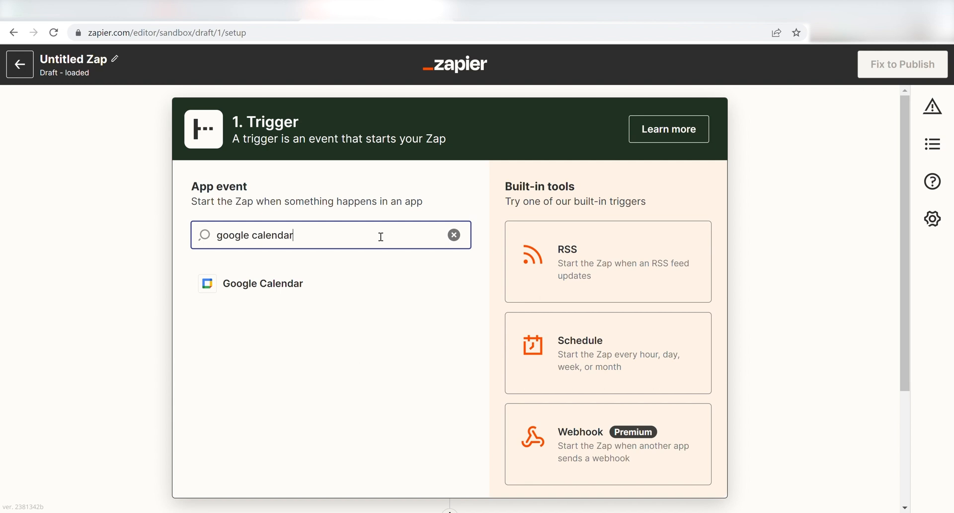
left_click(262, 283)
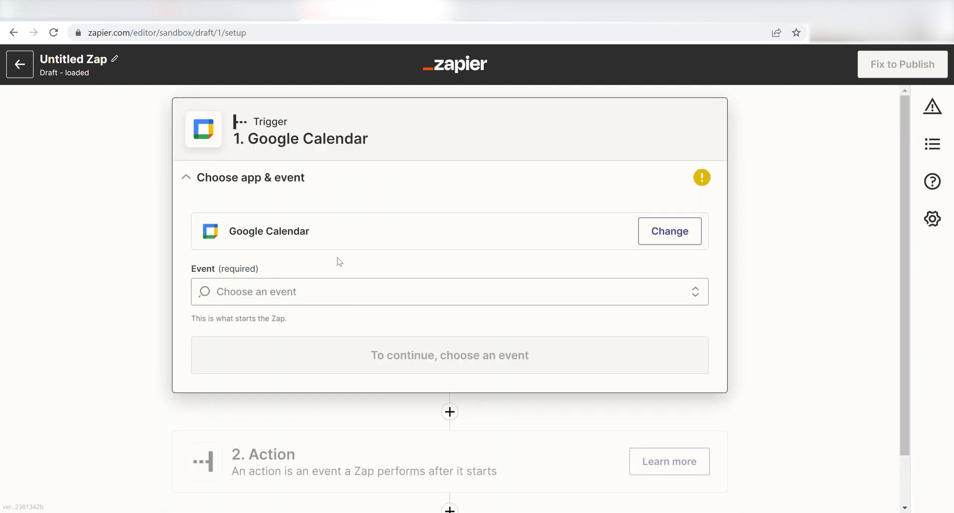
left_click(449, 291)
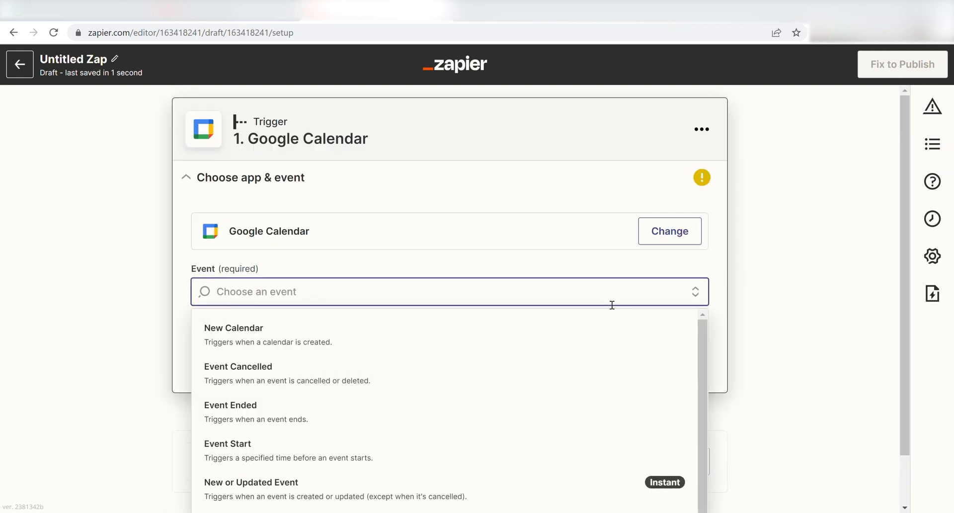
left_click(227, 443)
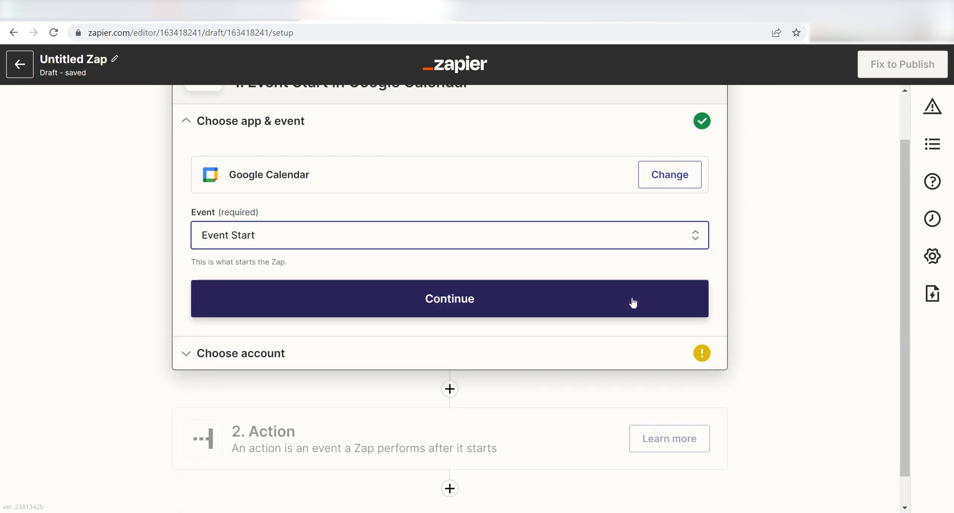
left_click(450, 298)
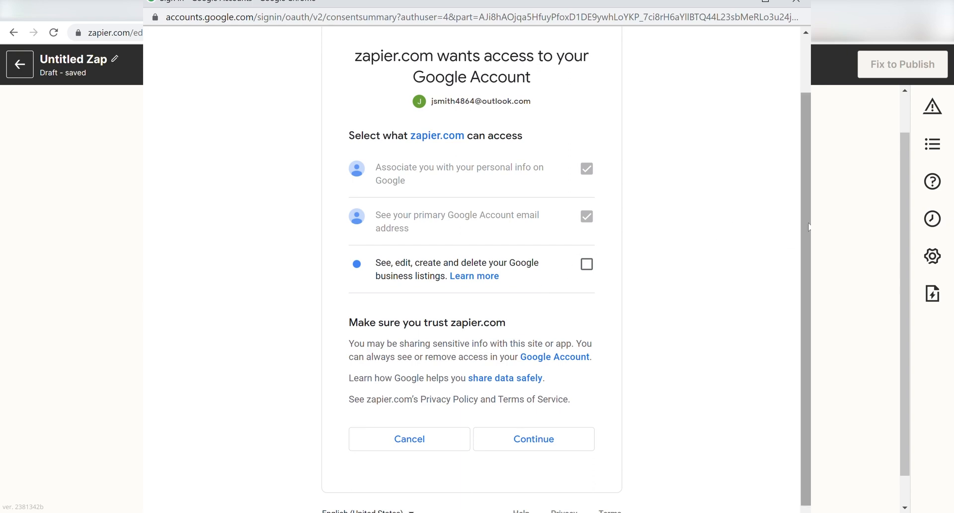
Grant Zapier access to the Google account, including Google business listings.
scroll("up", 3)
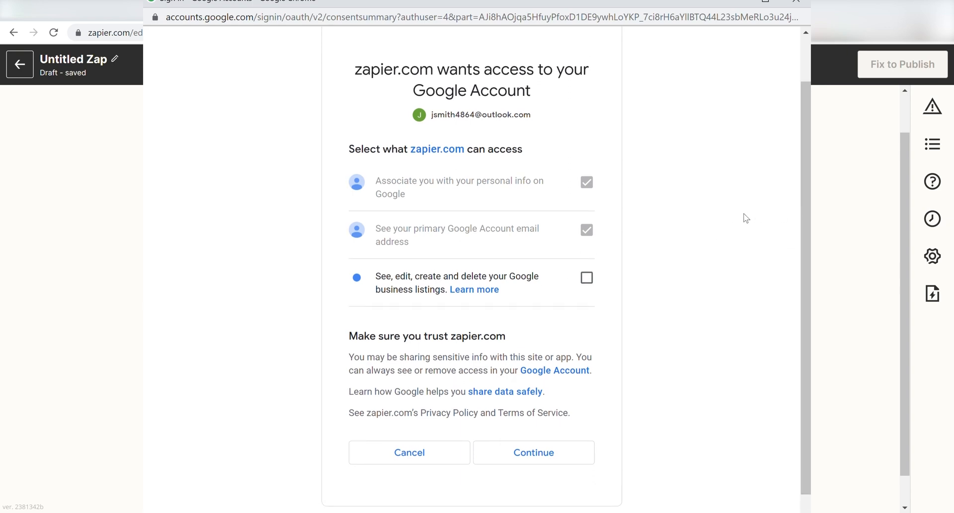
left_click(585, 277)
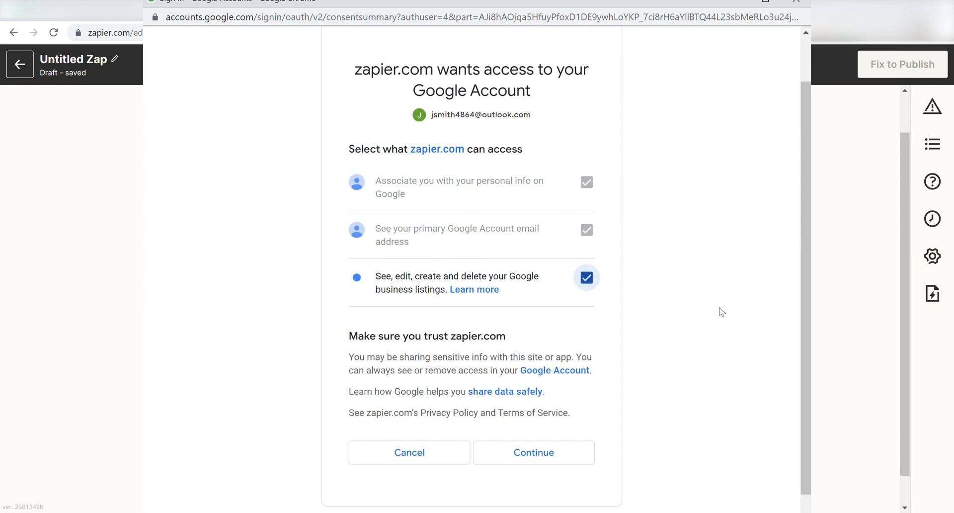
scroll("down", 3)
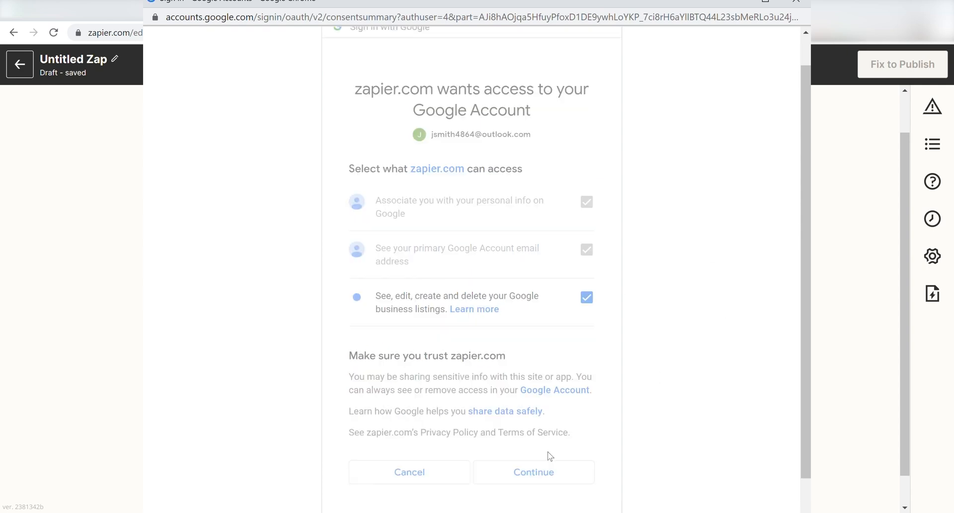
left_click(532, 472)
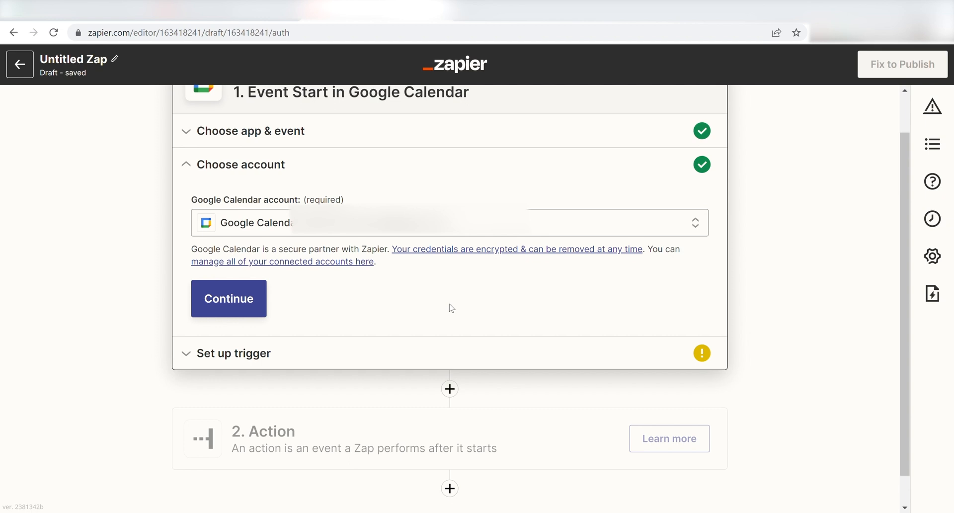
mouse_move(229, 298)
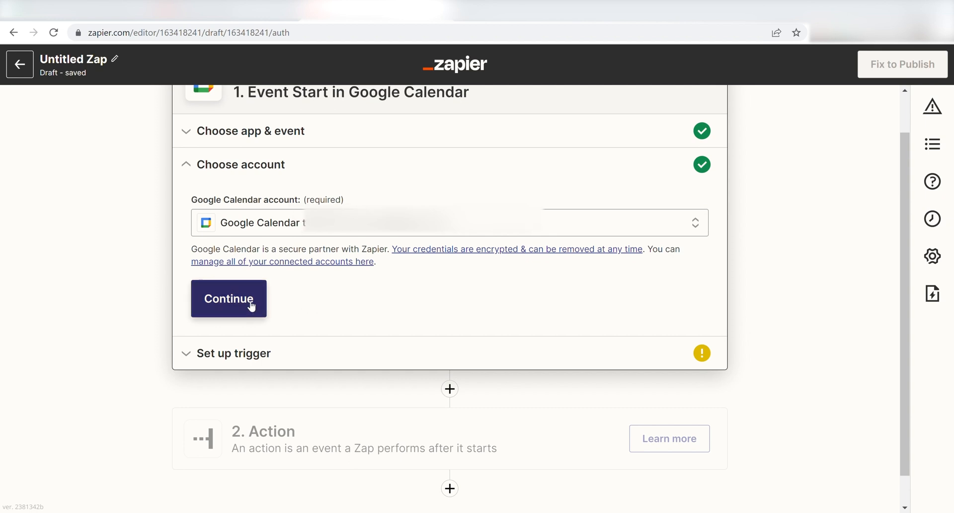
Set the trigger to the Birthdays calendar, 30 minutes before, with search term 'Birthday'.
left_click(228, 298)
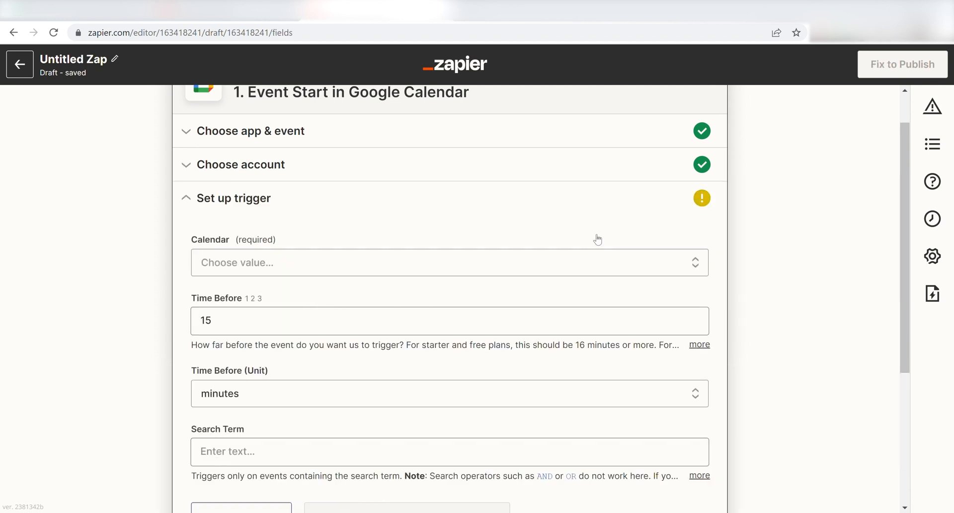
left_click(450, 262)
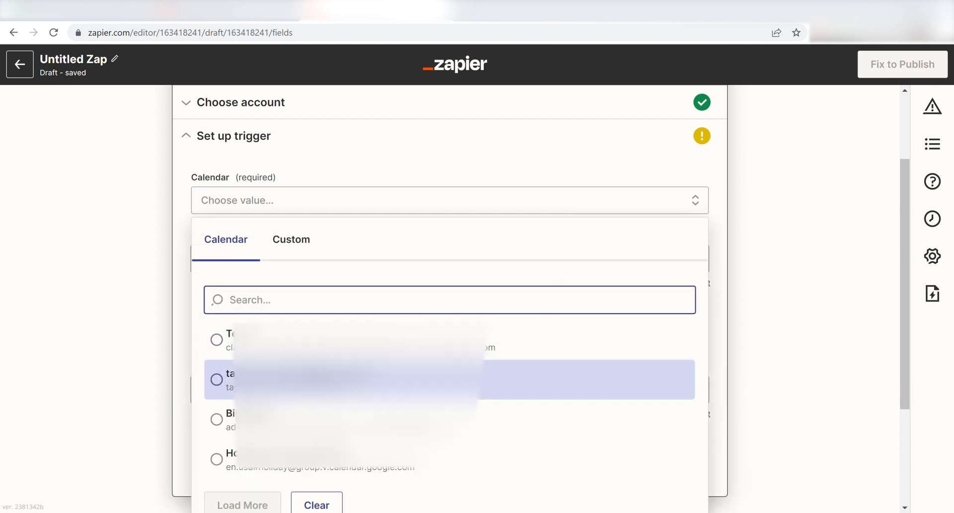
left_click(231, 420)
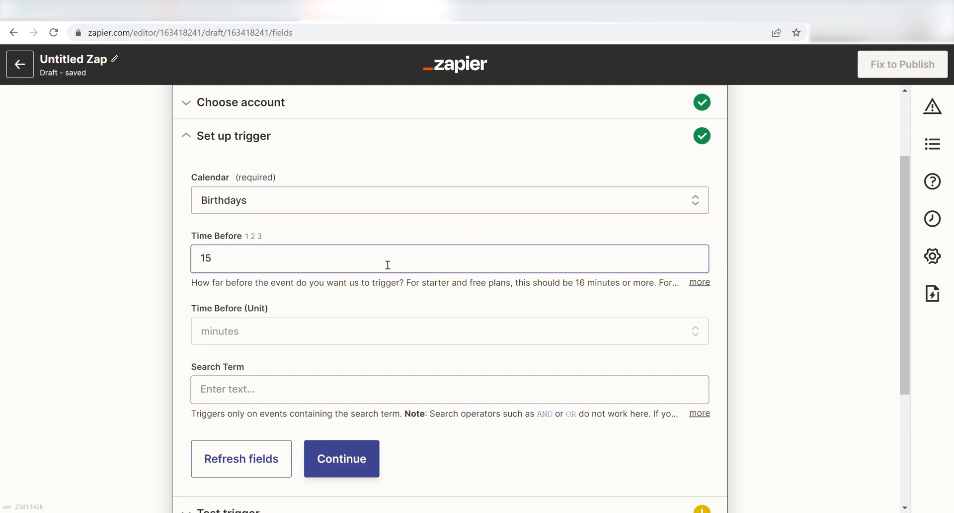
type("3")
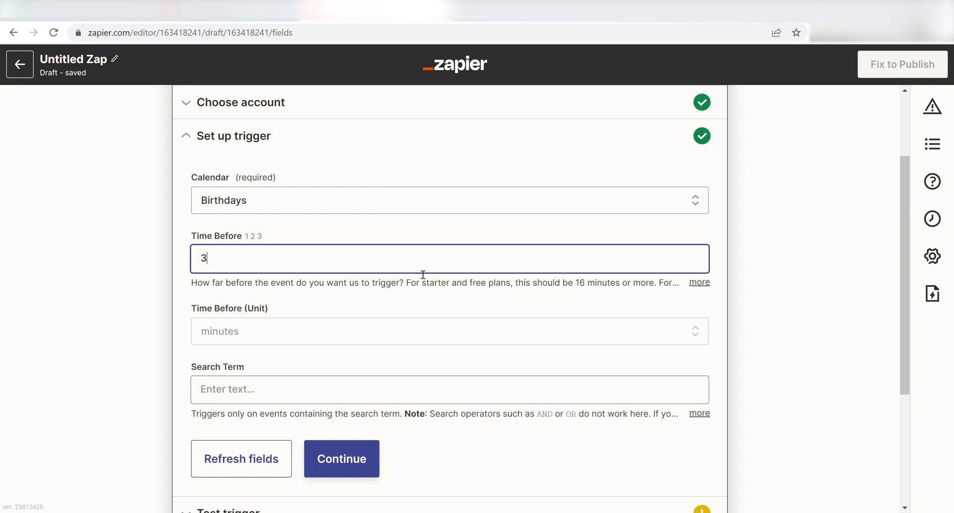
type("0")
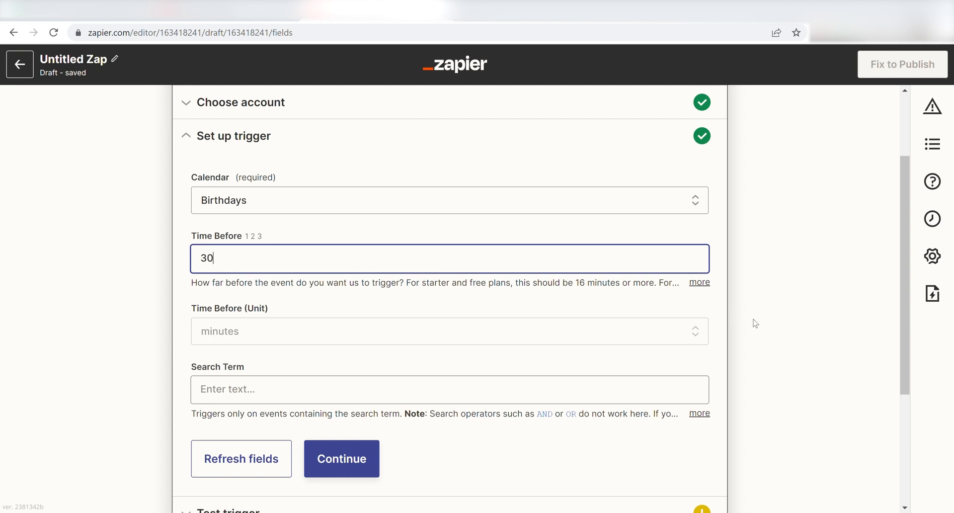
left_click(341, 458)
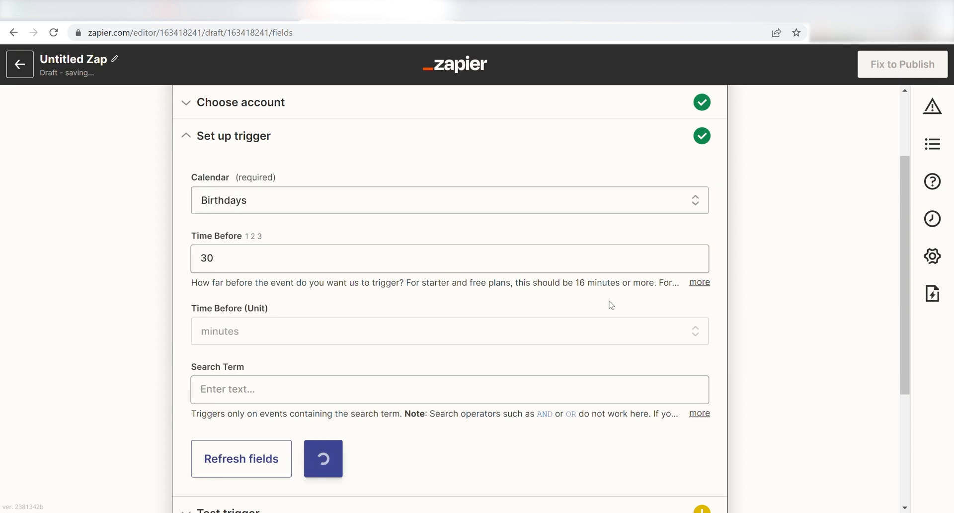
type("Birthday")
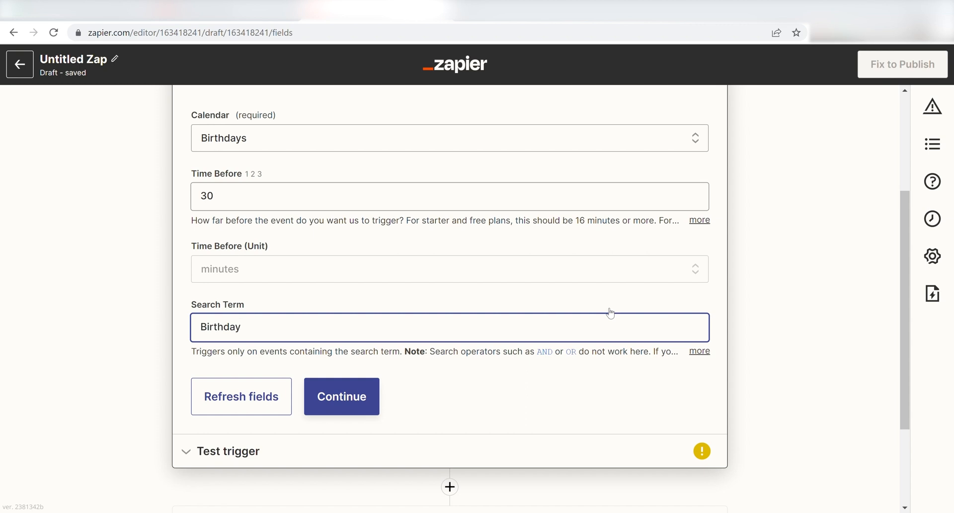
left_click(240, 396)
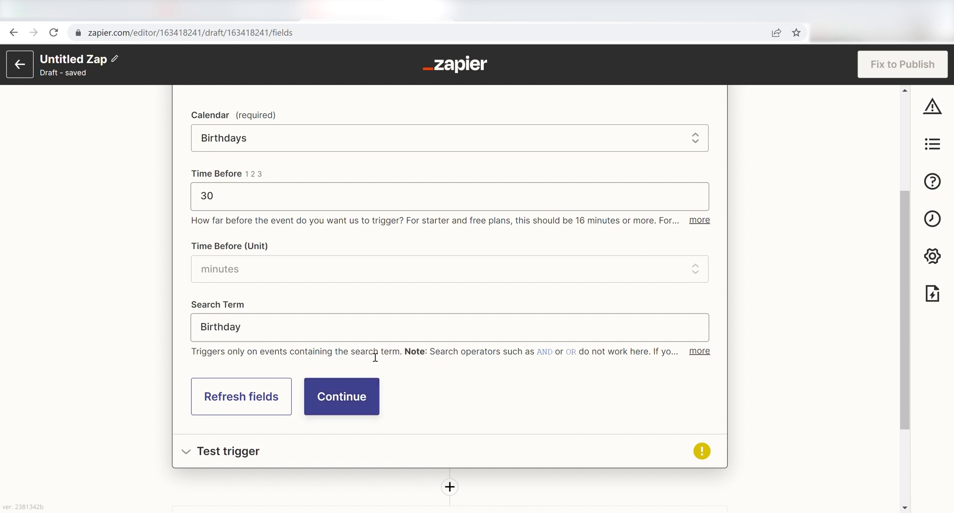
left_click(342, 396)
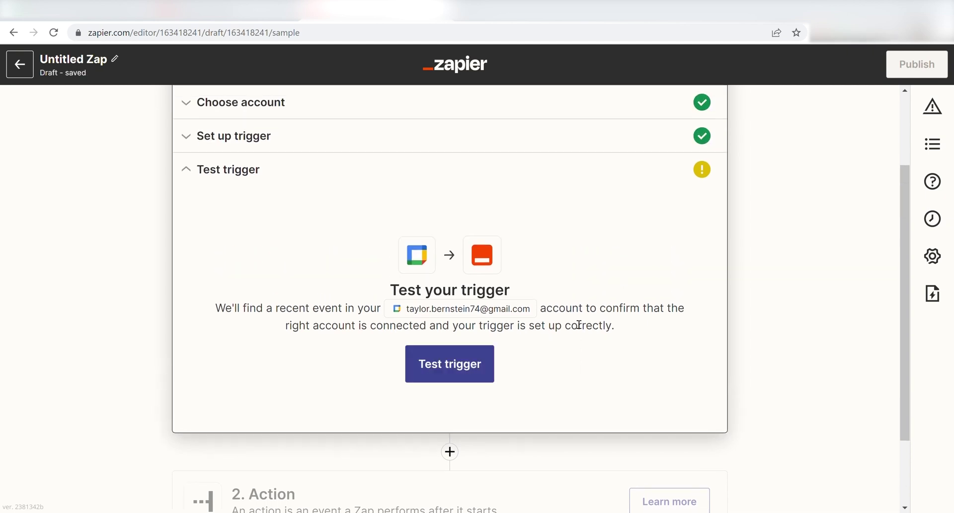
Test the Event Start trigger and confirm it finds a sample calendar event.
left_click(450, 363)
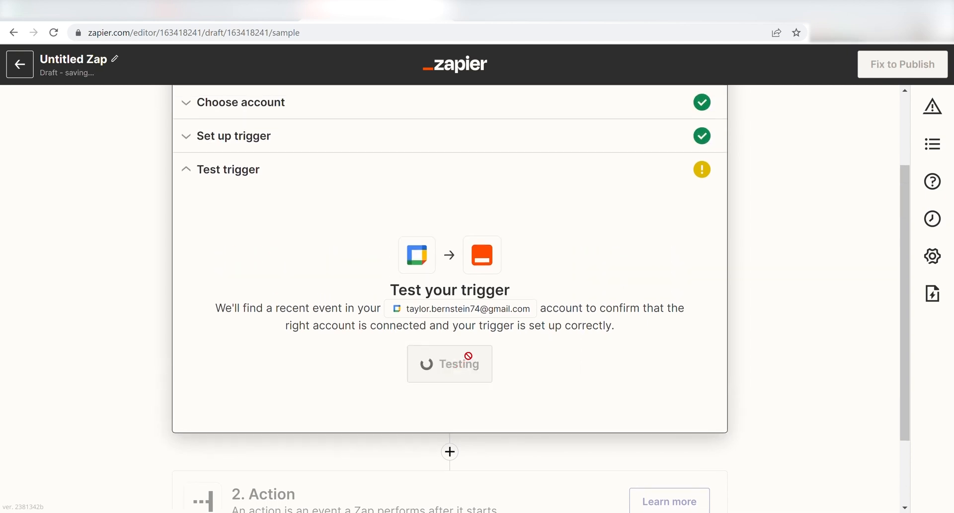
left_click(450, 363)
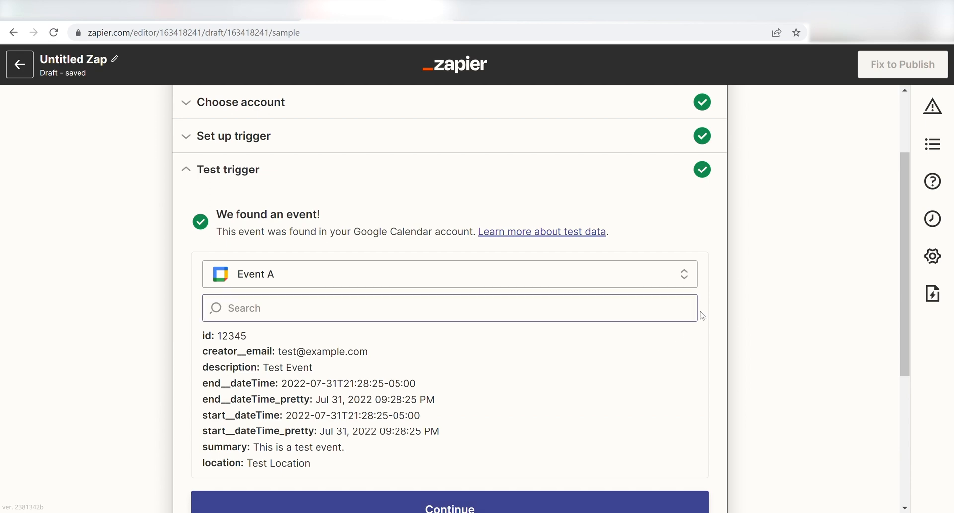
scroll("down", 3)
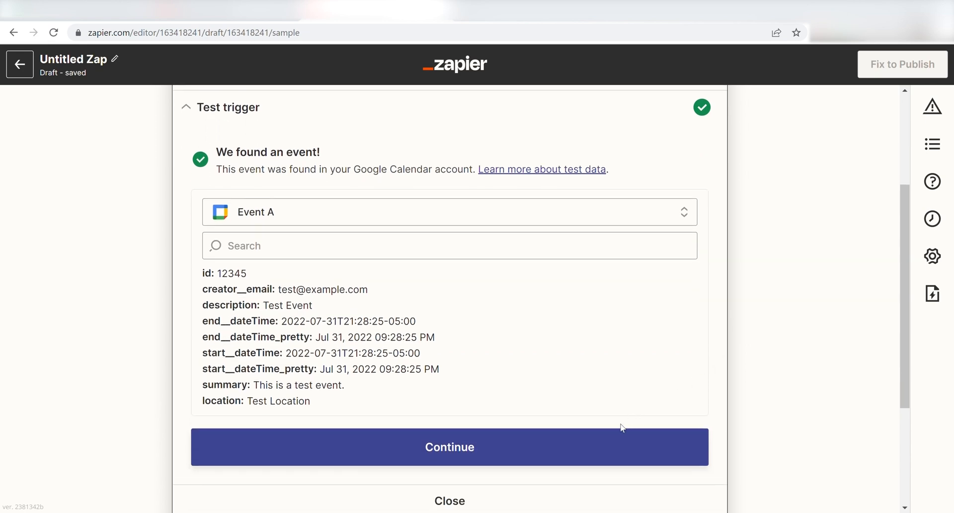
left_click(450, 447)
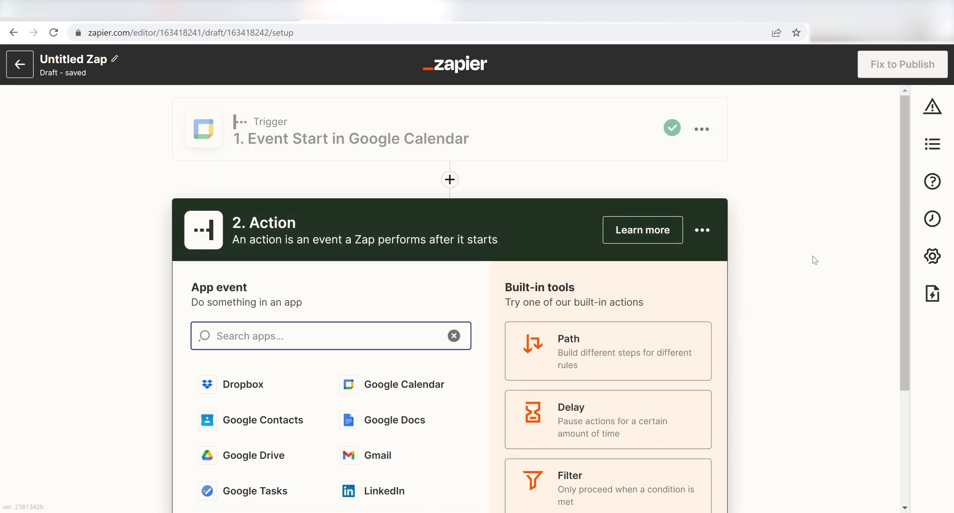
Set the action to Discord's Send Channel Message event.
type("discord")
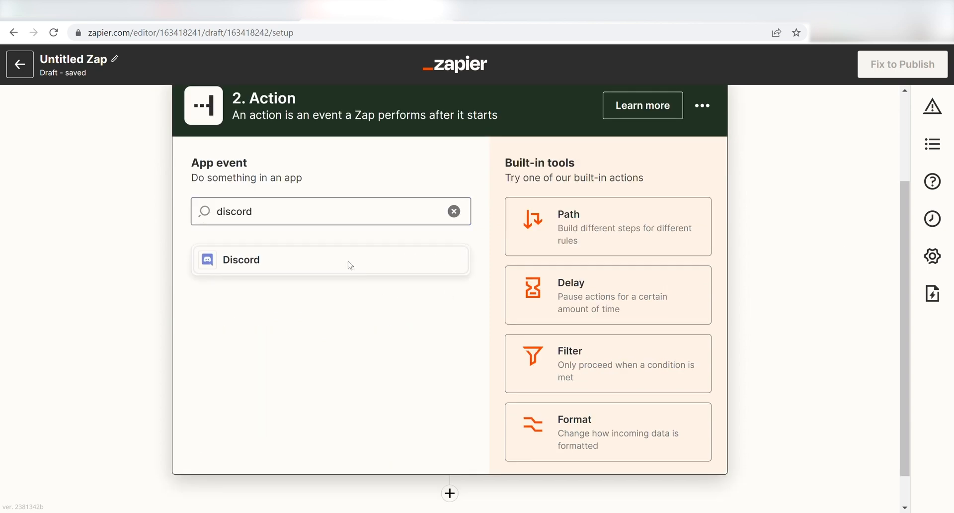
left_click(330, 260)
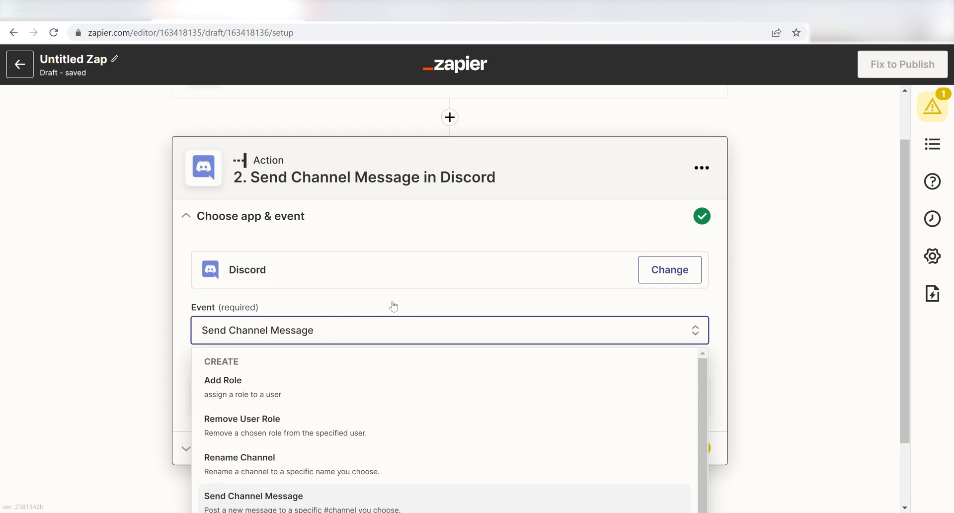
left_click(253, 495)
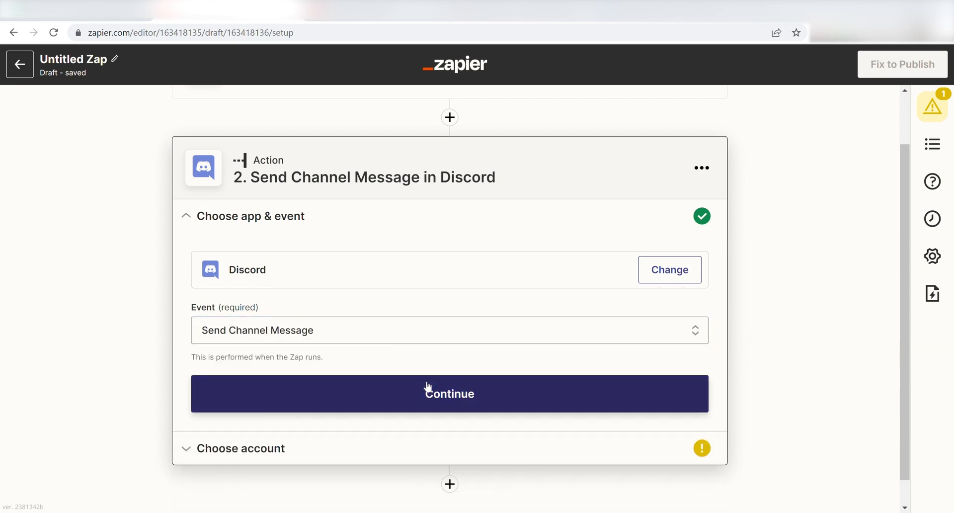
left_click(449, 393)
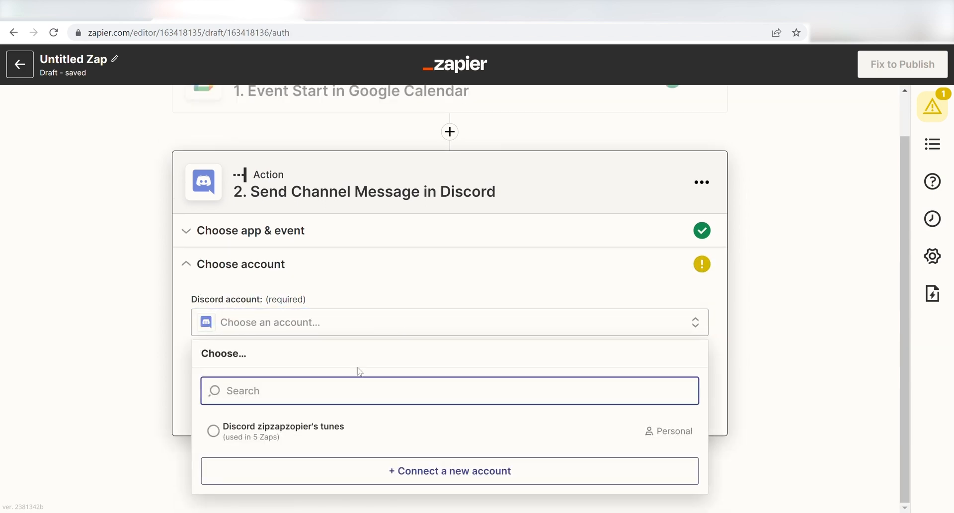
Connect a new Discord account and choose the server for Zapier to join.
left_click(450, 470)
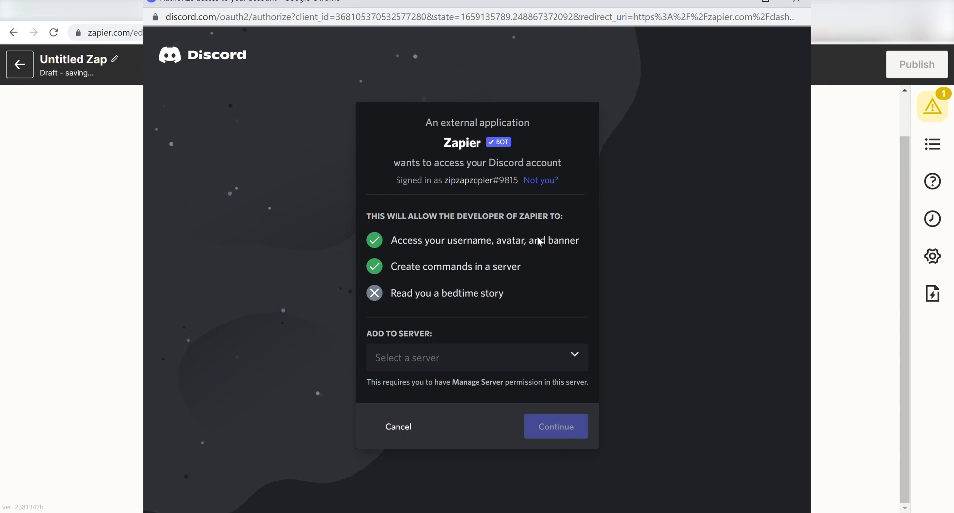
left_click(477, 358)
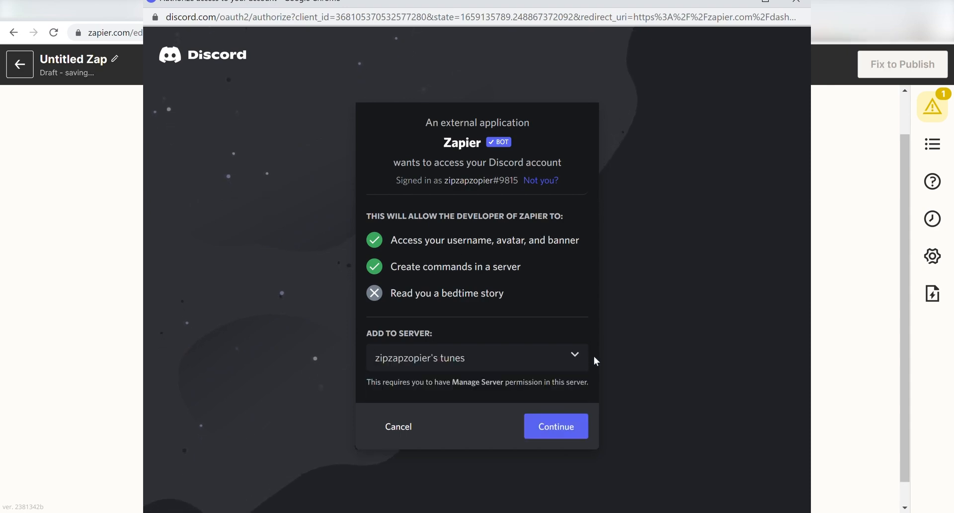
mouse_move(555, 426)
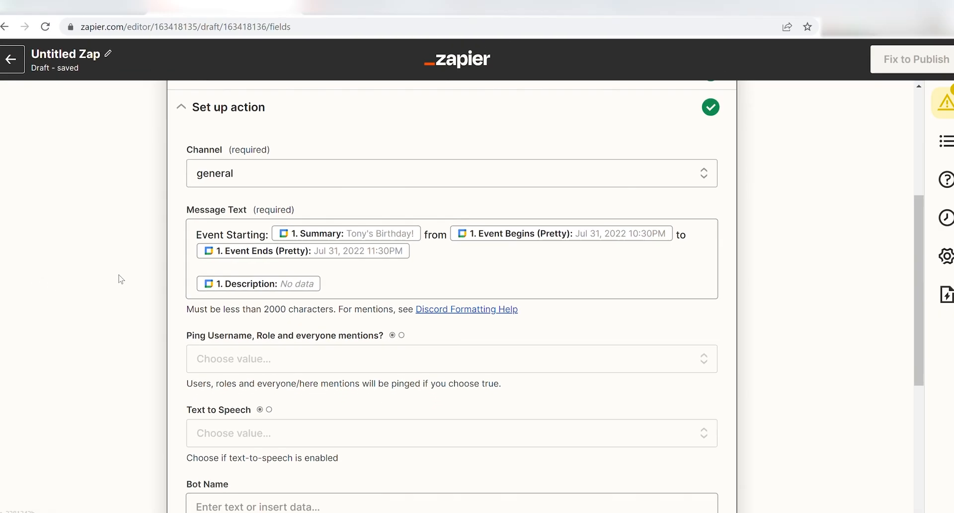
Enable mention pinging and name the bot BirthdayBOT, then continue to testing.
left_click(450, 358)
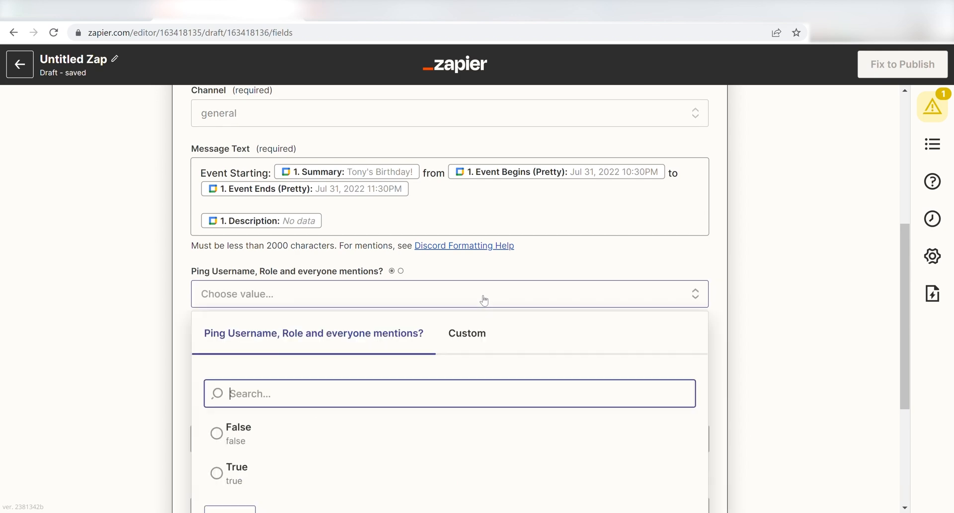
left_click(236, 472)
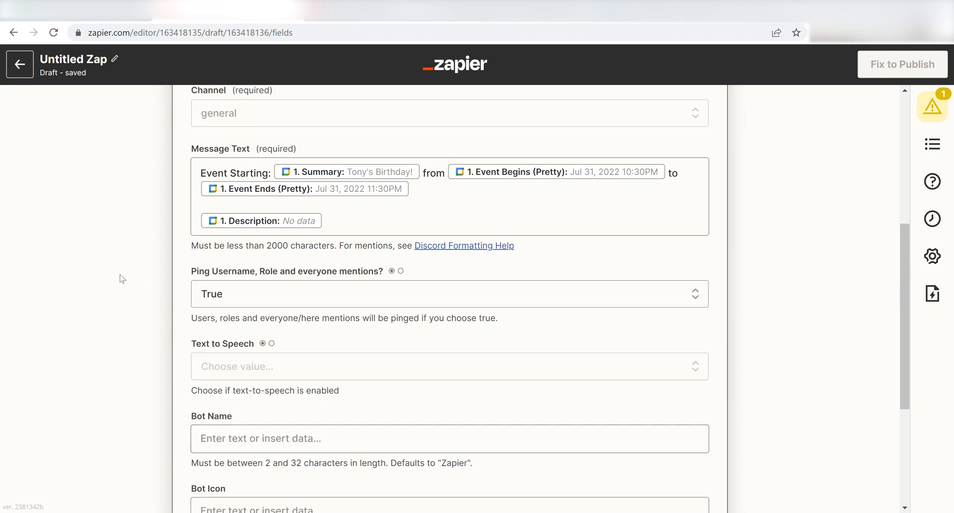
scroll("down", 3)
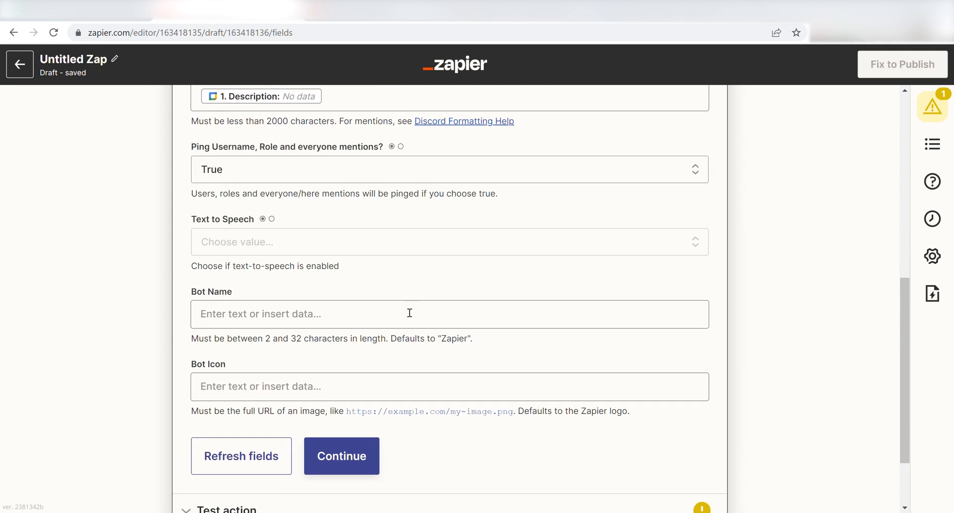
type("BirthdayBOT")
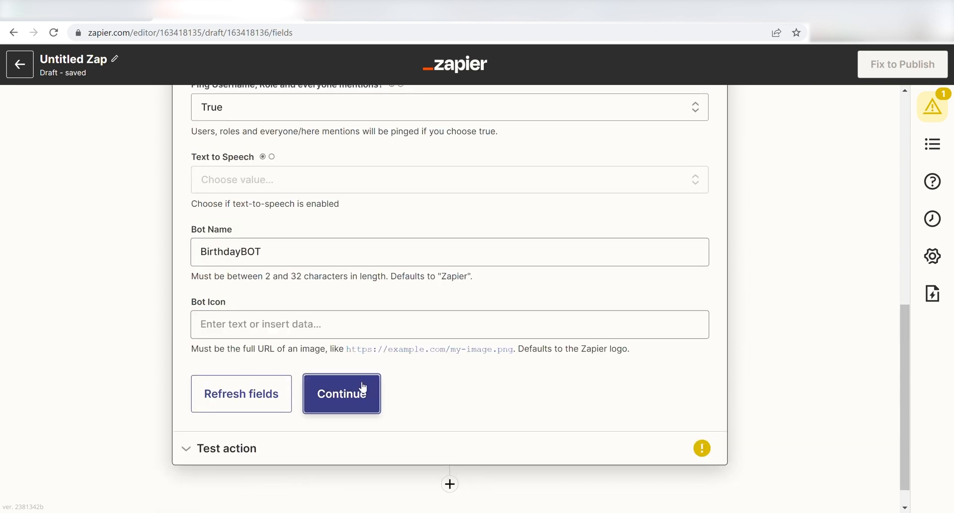
left_click(341, 393)
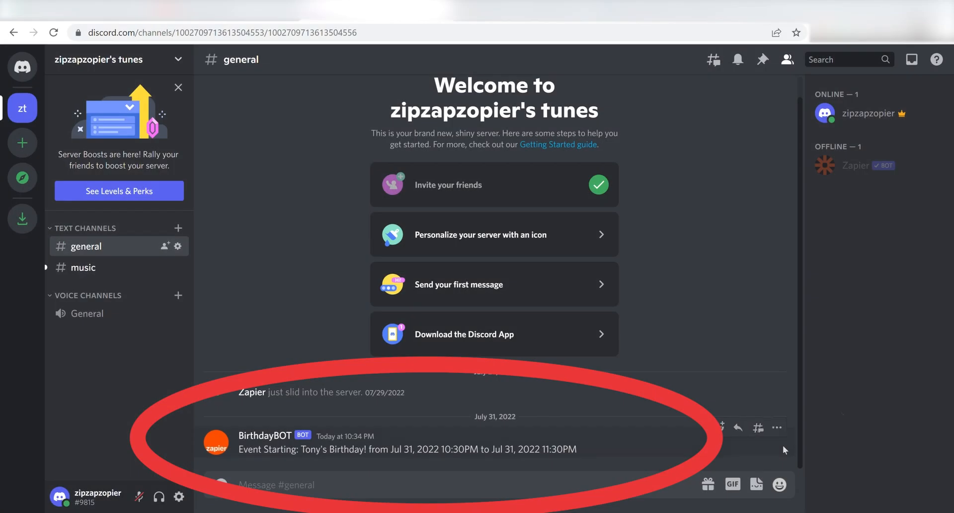
mouse_move(848, 318)
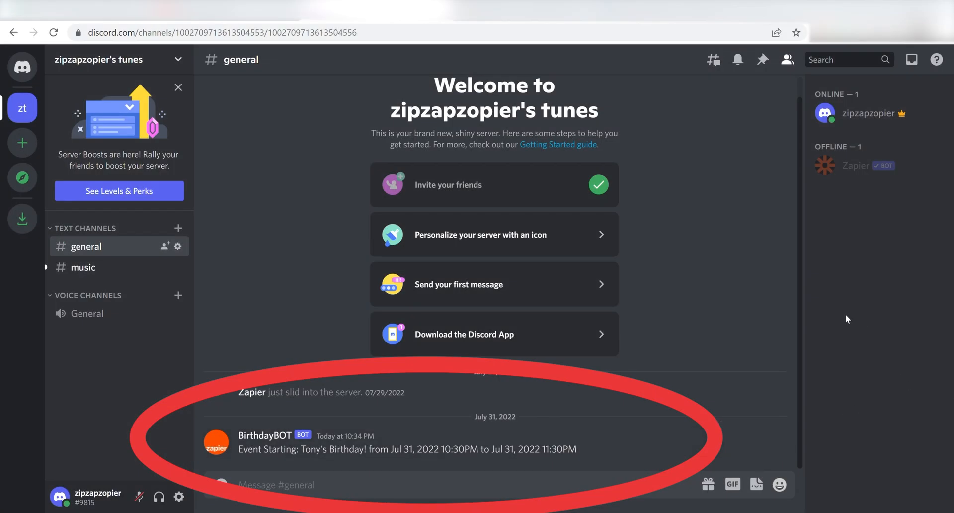
mouse_move(841, 340)
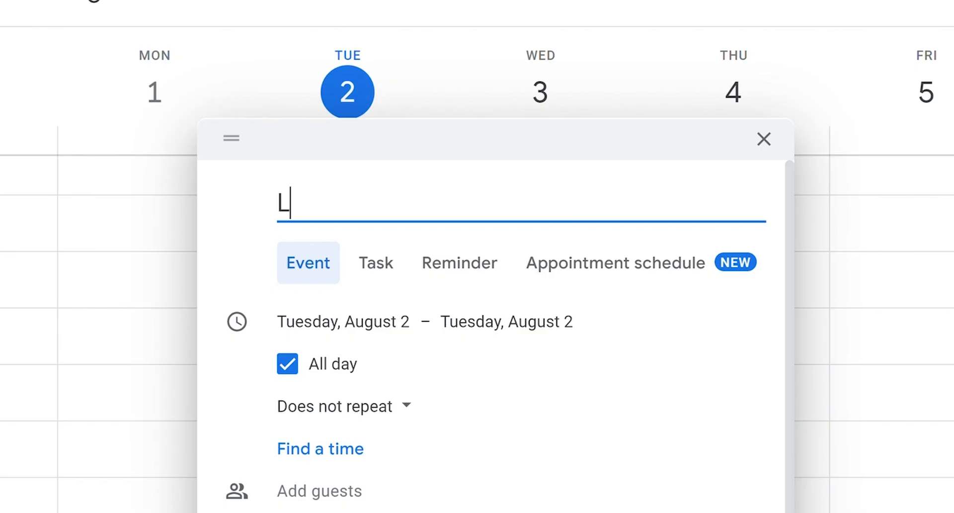
Title the August 2 all-day event 'LEARN ZAPIER!!!!!!!!'.
type("EARN")
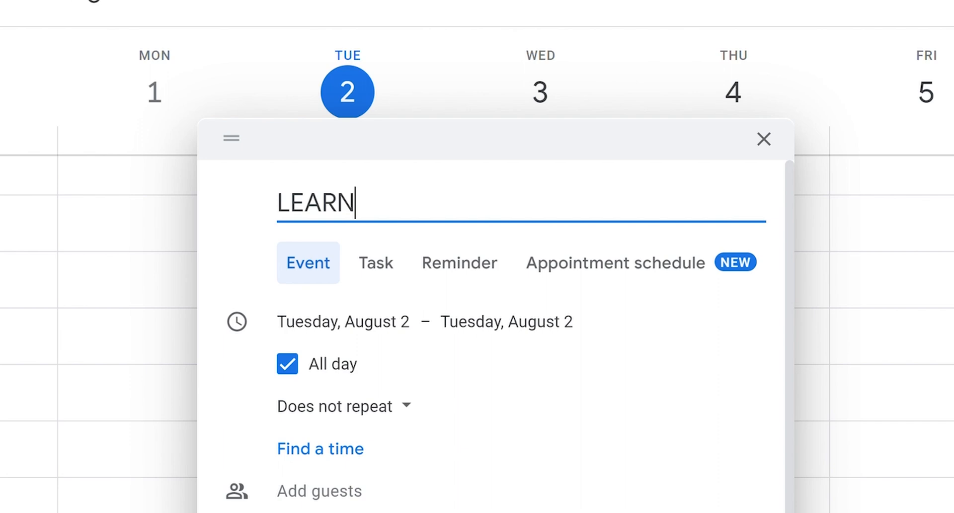
type("ZAPIE")
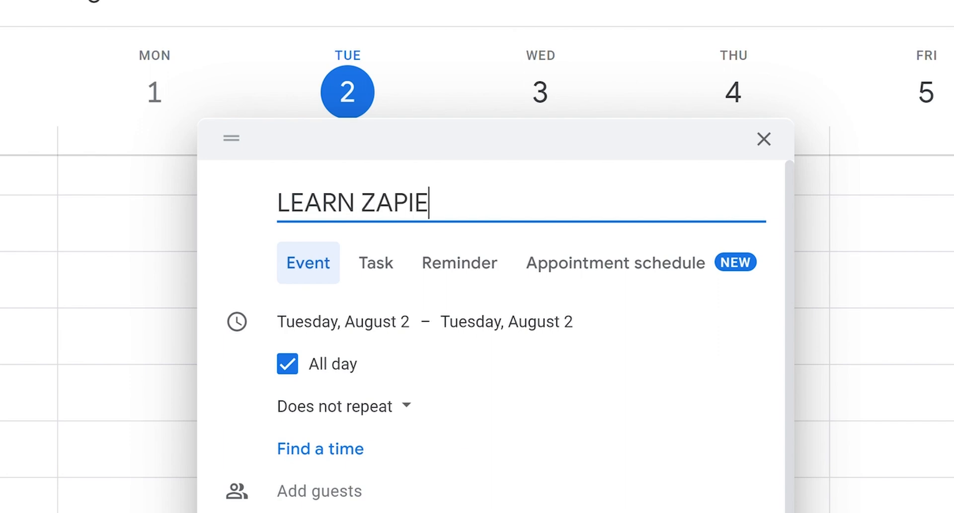
type("R!!!!")
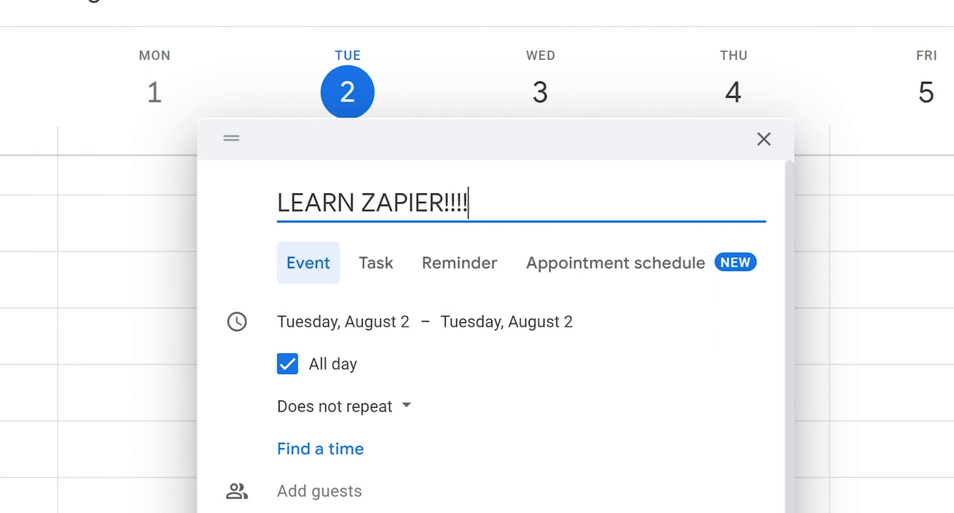
type("!!!!")
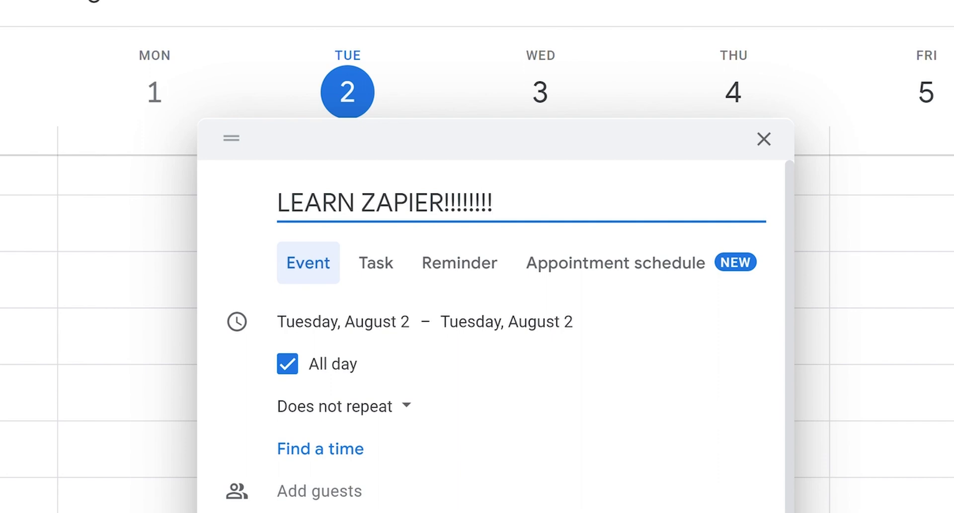